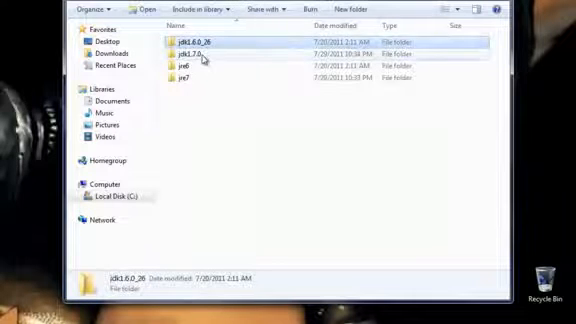
# Browse into jdk1.7.0\bin and select one of the Java tools listed there.
pyautogui.click(195, 49)
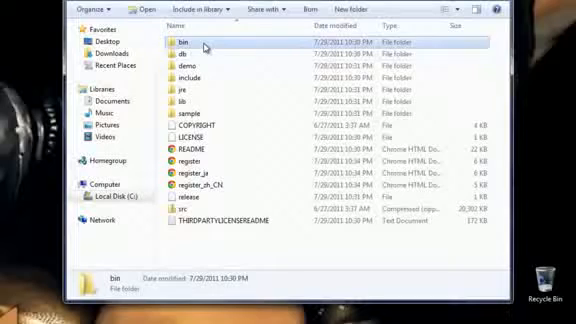
pyautogui.doubleClick(184, 42)
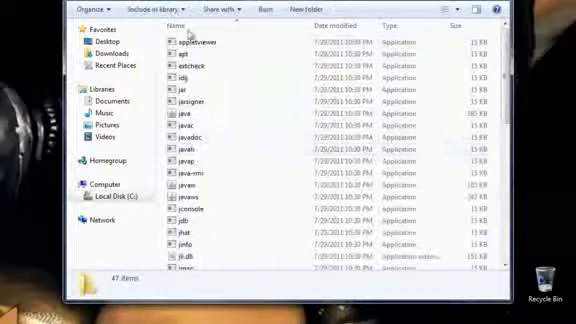
pyautogui.click(183, 139)
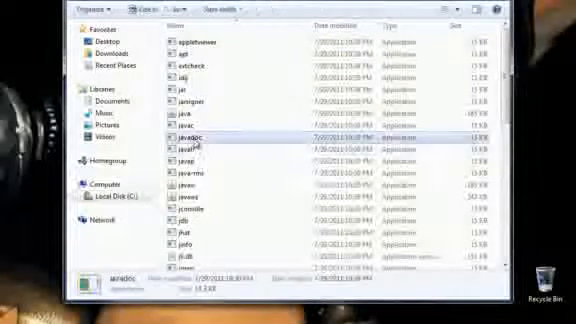
pyautogui.rightClick(192, 140)
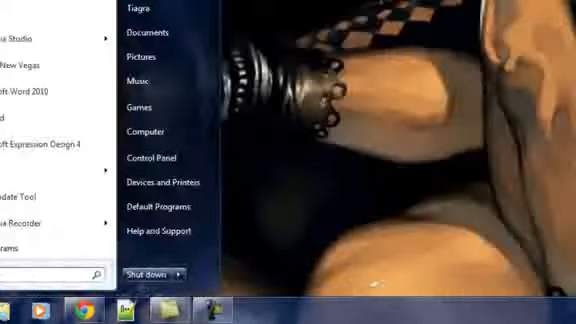
# Launch a Command Prompt window from the Start menu.
pyautogui.click(10, 305)
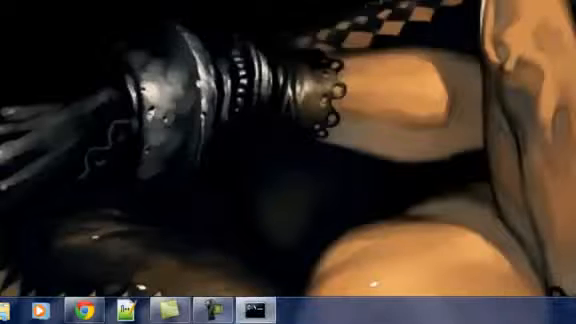
pyautogui.click(20, 306)
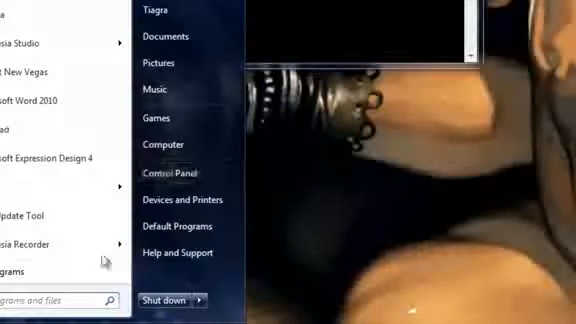
# Reach Advanced system settings via Computer > Properties to get to Environment Variables.
pyautogui.rightClick(163, 144)
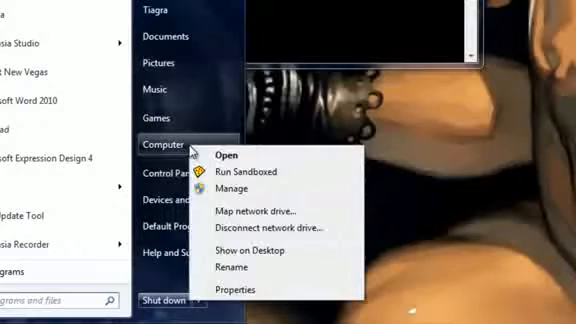
pyautogui.click(241, 290)
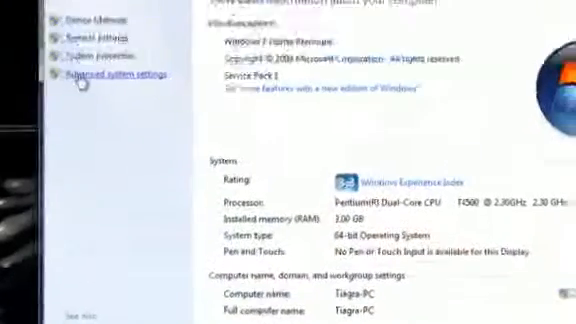
pyautogui.click(104, 74)
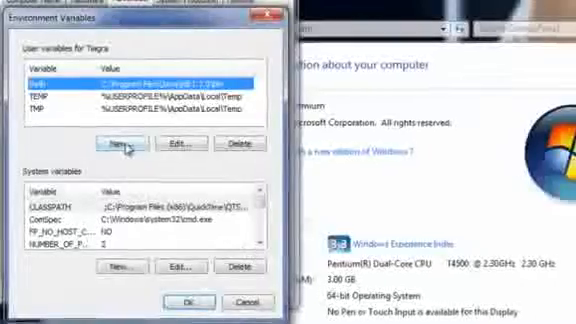
# Create a new user variable Path with value C:\Program Files\Java\jdk1.7.0\bin and confirm it.
pyautogui.click(118, 143)
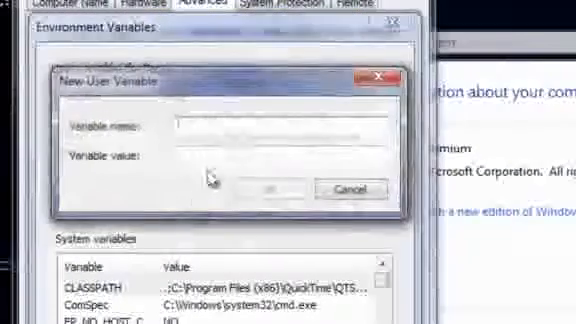
pyautogui.write('P')
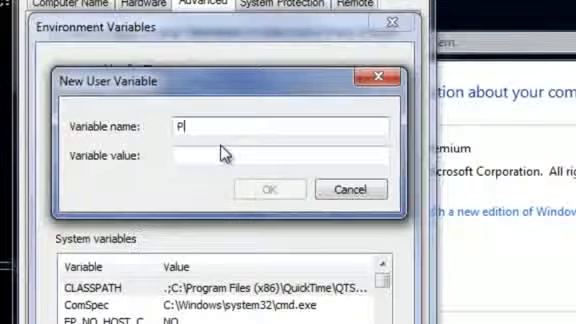
pyautogui.write('ath')
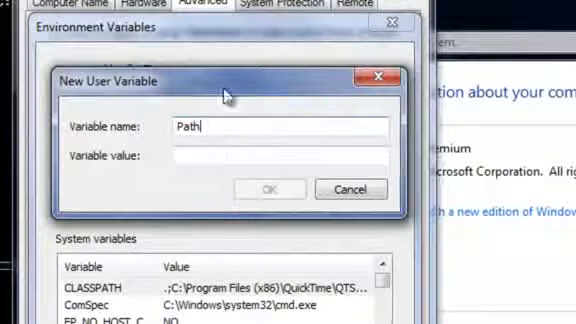
pyautogui.click(245, 155)
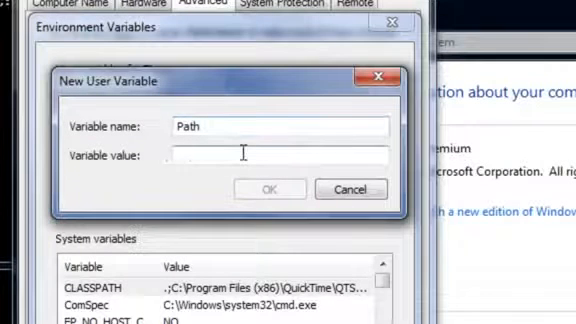
pyautogui.write('C:\\Program Files\\Java\\jdk1.7.0\\bin')
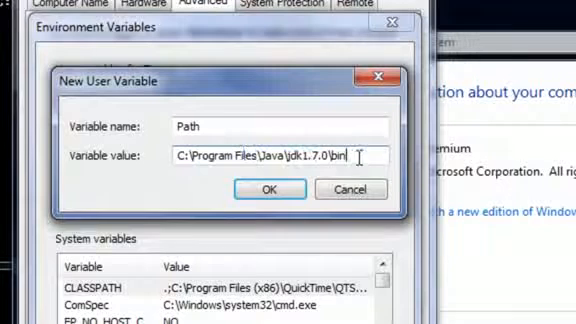
pyautogui.tripleClick(265, 158)
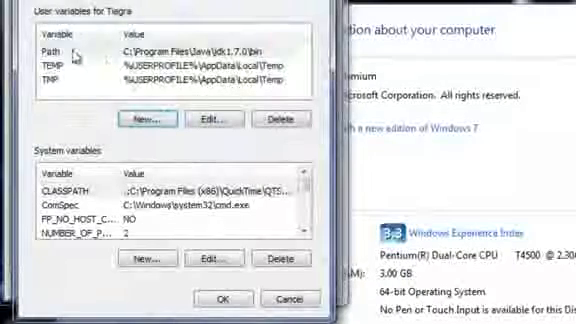
pyautogui.click(70, 44)
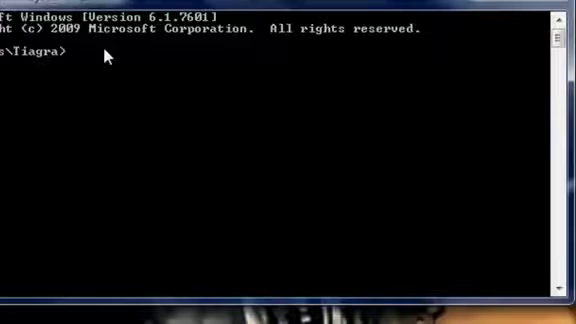
# Run javac in Command Prompt to confirm the compiler is found.
pyautogui.write('jav')
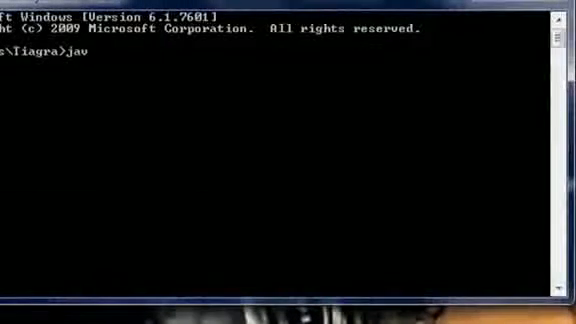
pyautogui.write('ac')
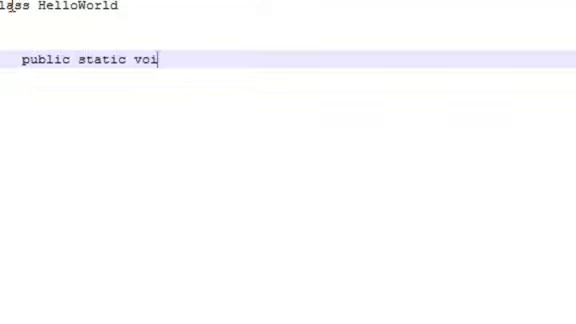
# Write the main method signature main(String args[]) in the HelloWorld class.
pyautogui.write('dm')
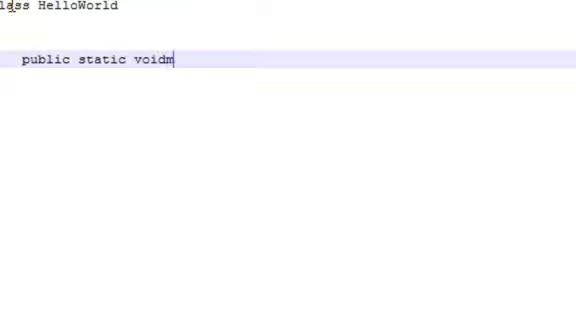
pyautogui.write('main(')
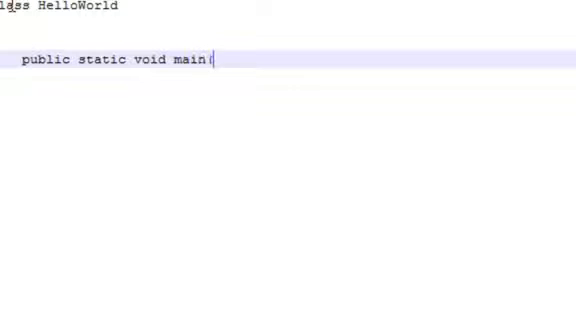
pyautogui.write('(String')
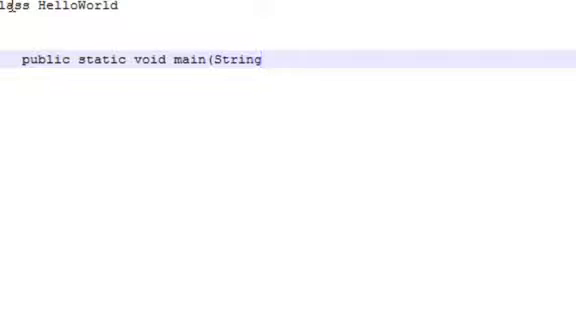
pyautogui.write('args[]')
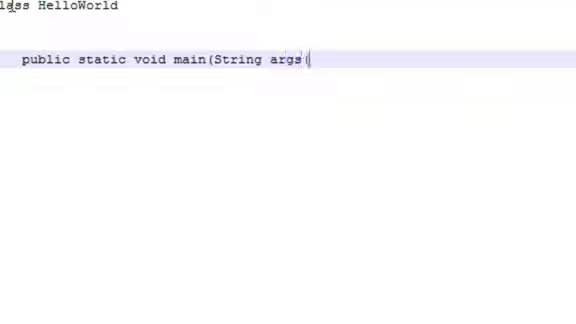
pyautogui.write('[')
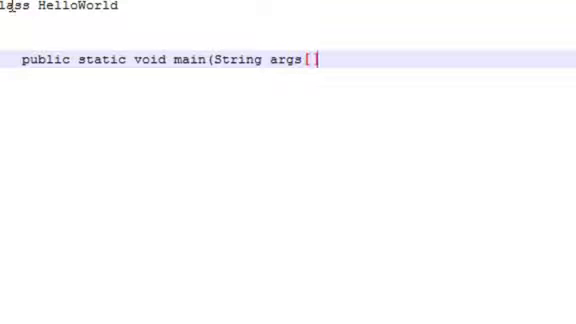
pyautogui.write(')')
pyautogui.write('{')
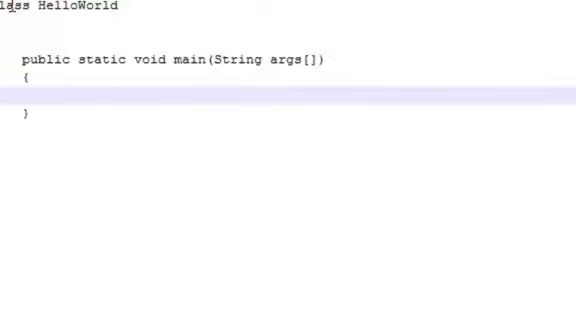
# Add System.out.println("Hello World!"); inside the main method body.
pyautogui.click(54, 91)
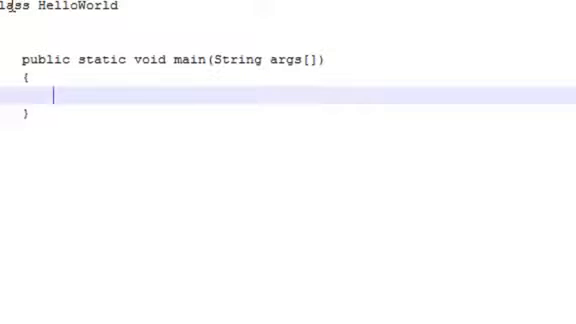
pyautogui.write('S')
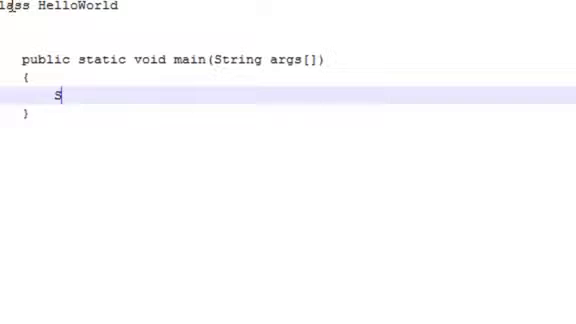
pyautogui.write('ystem.o')
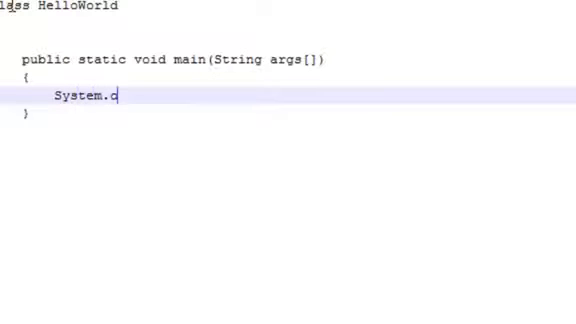
pyautogui.write('ut.p')
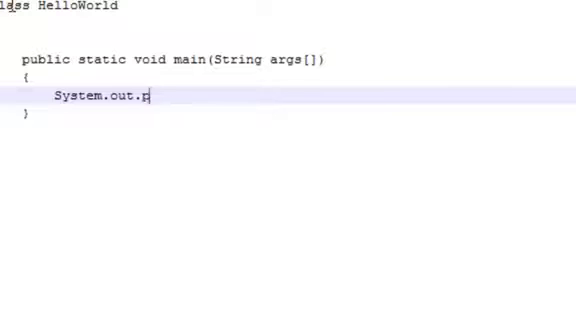
pyautogui.write('rintln')
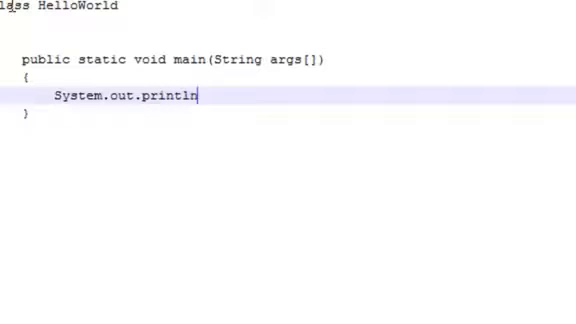
pyautogui.write('("')
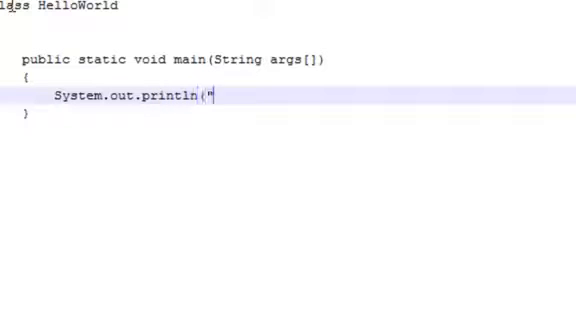
pyautogui.write('Hellow')
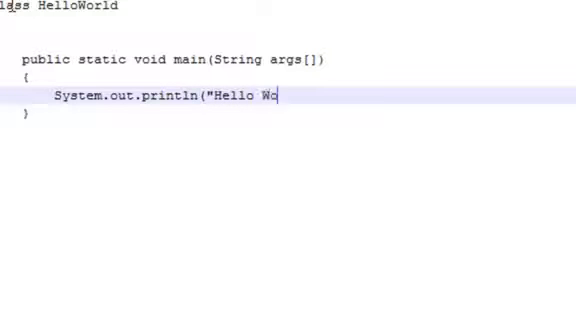
pyautogui.write('rld!')
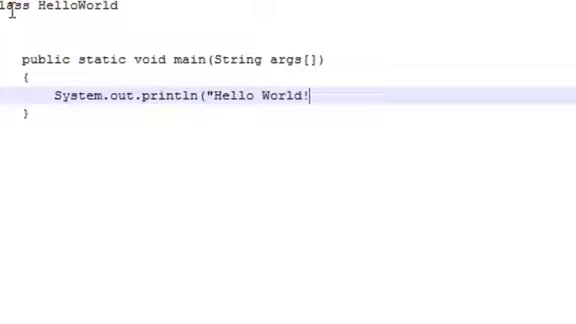
pyautogui.write('"')
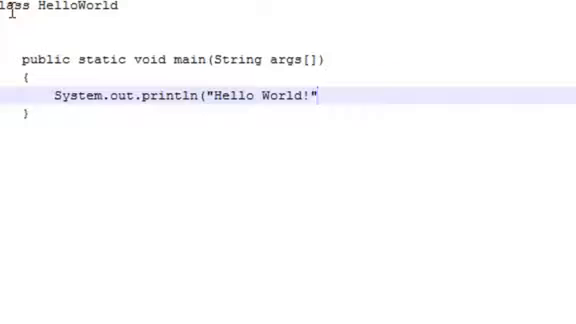
pyautogui.write(';')
pyautogui.write('Hello')
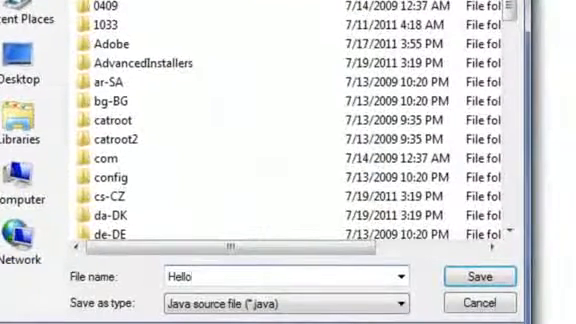
# Name the file HelloWorld.java as a Java source file and save it to the Desktop.
pyautogui.write('World.')
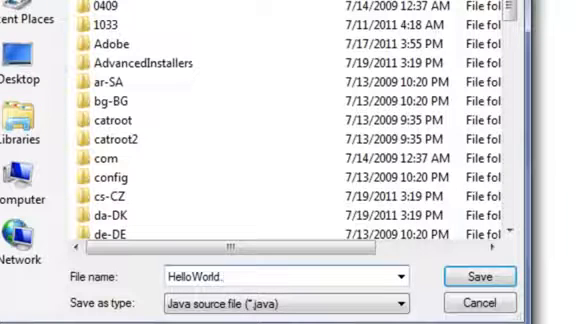
pyautogui.write('java')
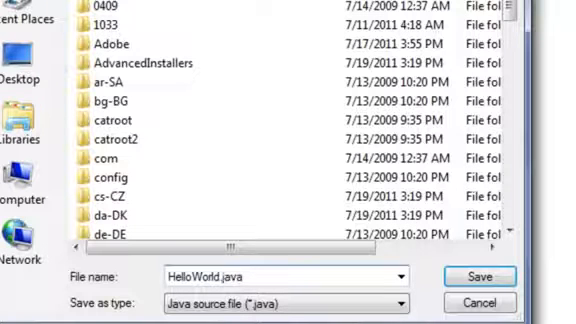
pyautogui.press('BackSpace')
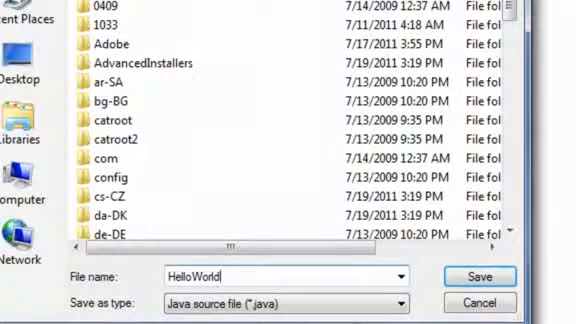
pyautogui.click(481, 277)
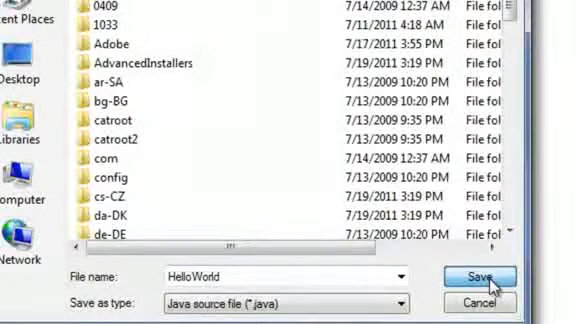
pyautogui.write('.java')
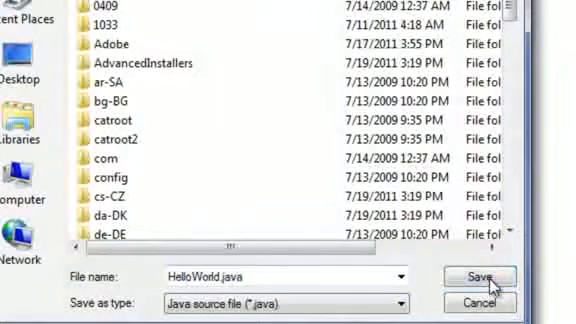
pyautogui.click(473, 276)
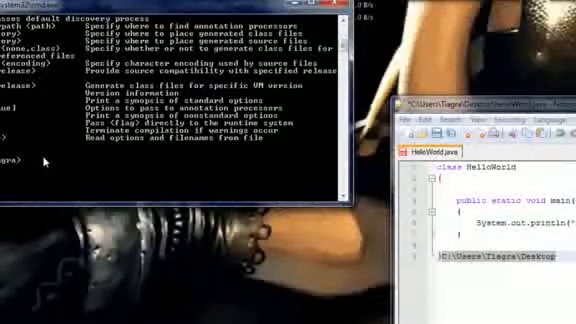
# Change directory to C:\users\tiagra\desktop and begin the javac command.
pyautogui.write('cd')
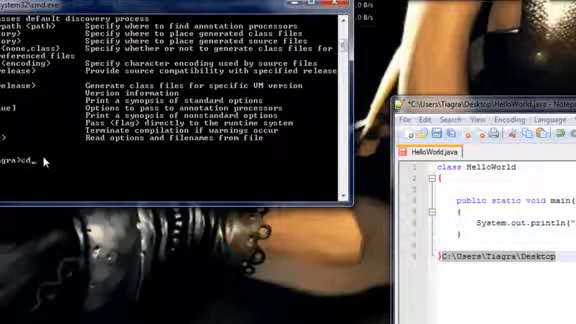
pyautogui.write('C')
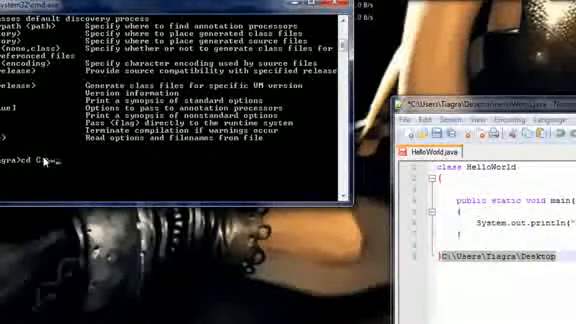
pyautogui.write(':users')
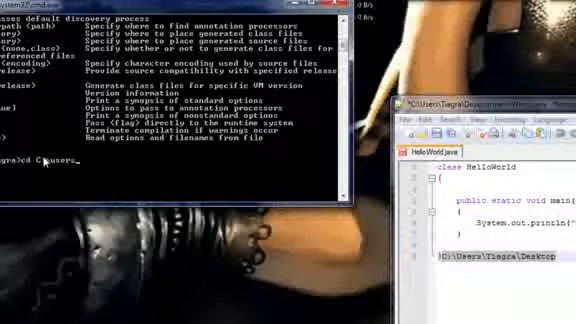
pyautogui.write('tiagra\\desktop')
pyautogui.write('dir')
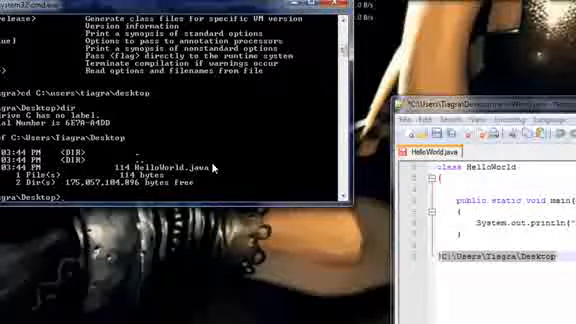
pyautogui.write('javac')
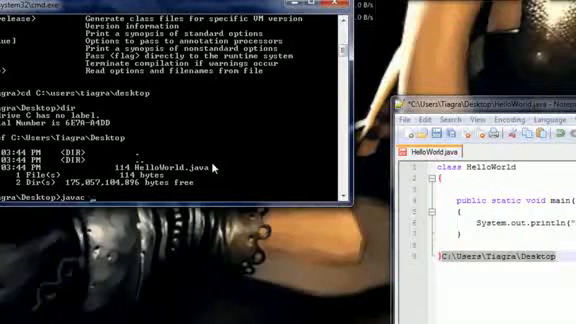
# Compile with javac HelloWorld.java, then start typing java HelloWorld to run it.
pyautogui.write('HelloWorld.')
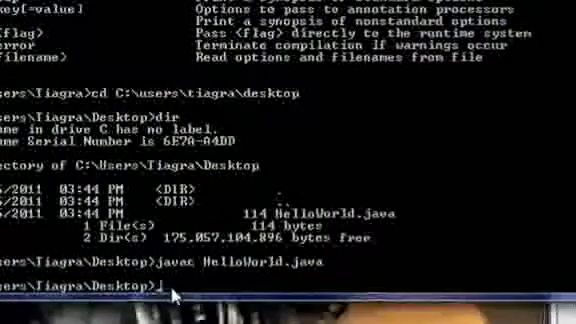
pyautogui.write('java')
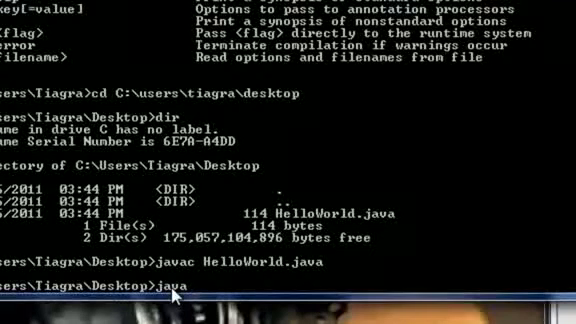
pyautogui.write('hel')
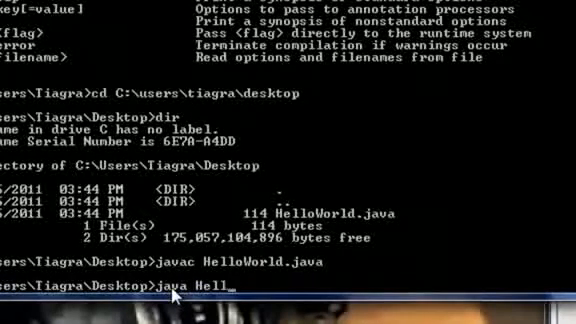
pyautogui.write('oWo')
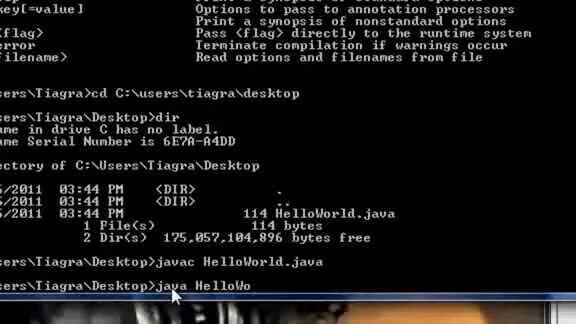